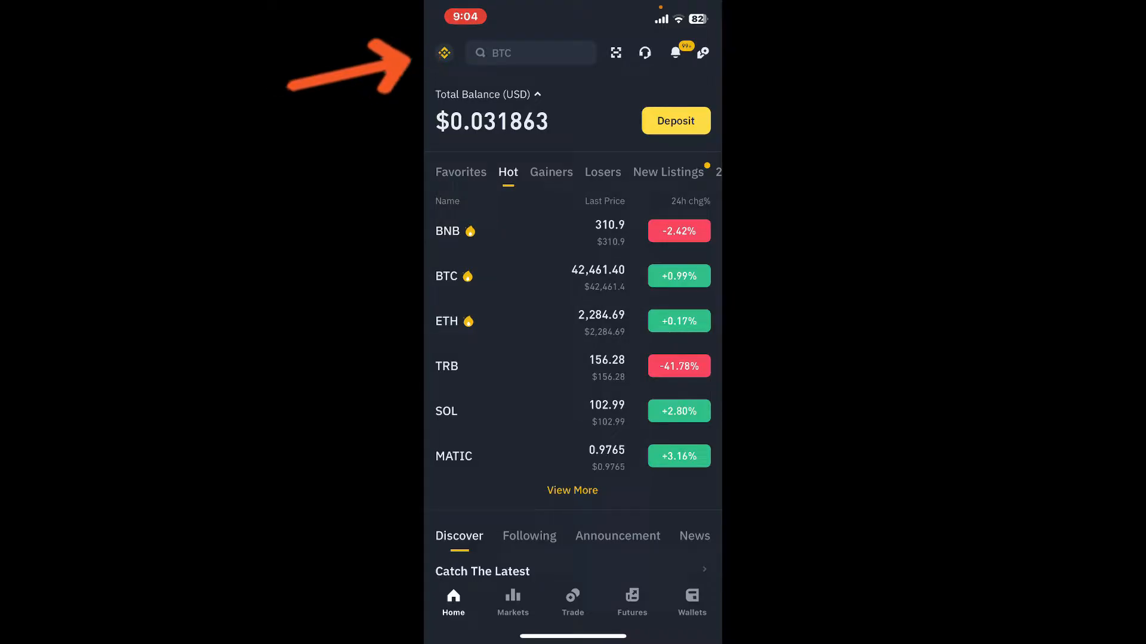
Go to the Binance account profile page from the home markets overview.
left_click(442, 51)
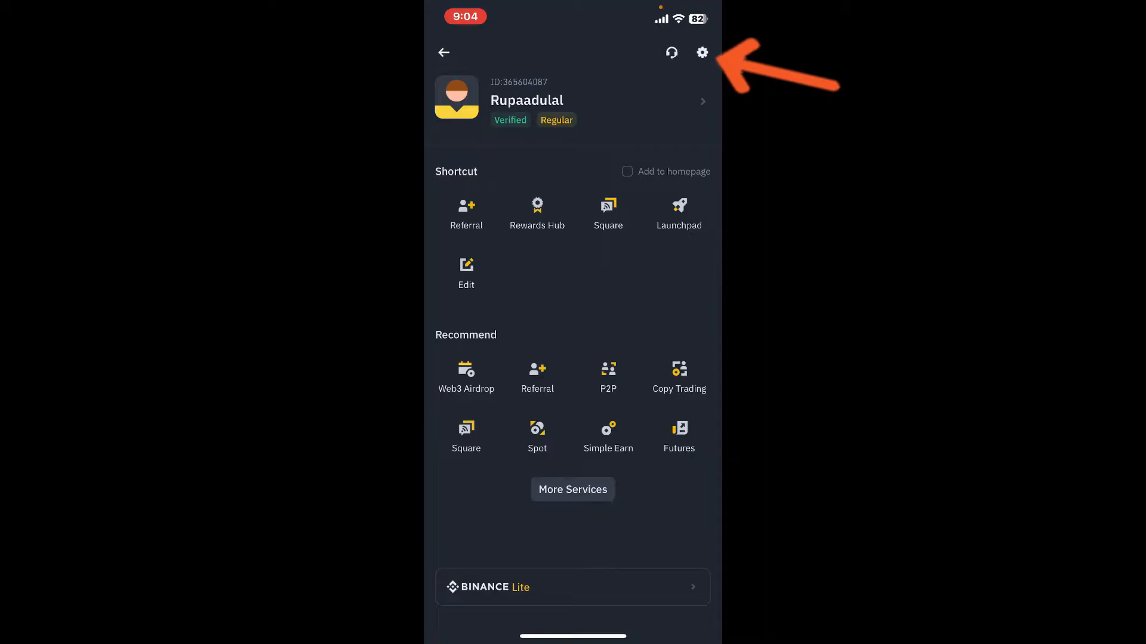
left_click(701, 52)
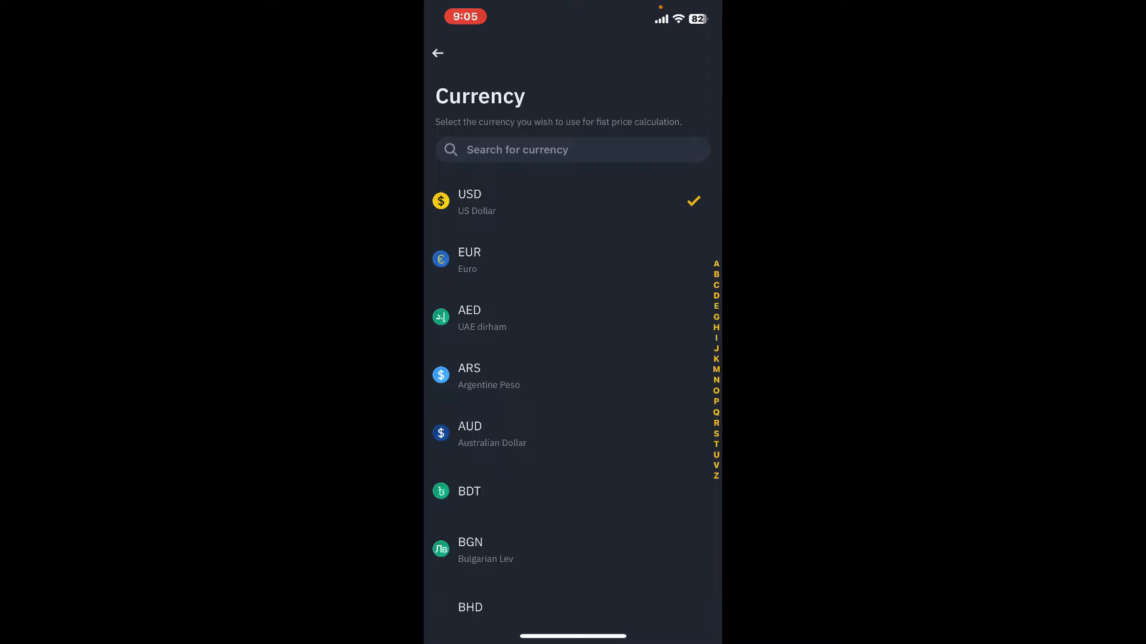
Scroll the currency list to select GBP as the fiat display currency instead of USD.
scroll("down", 3)
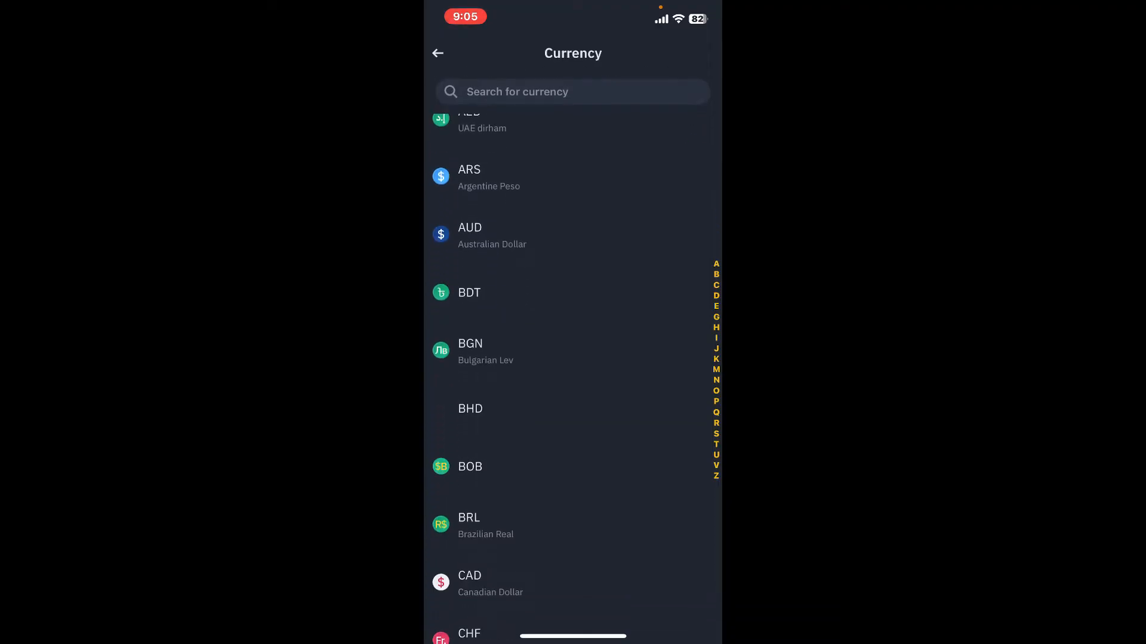
scroll("down", 3)
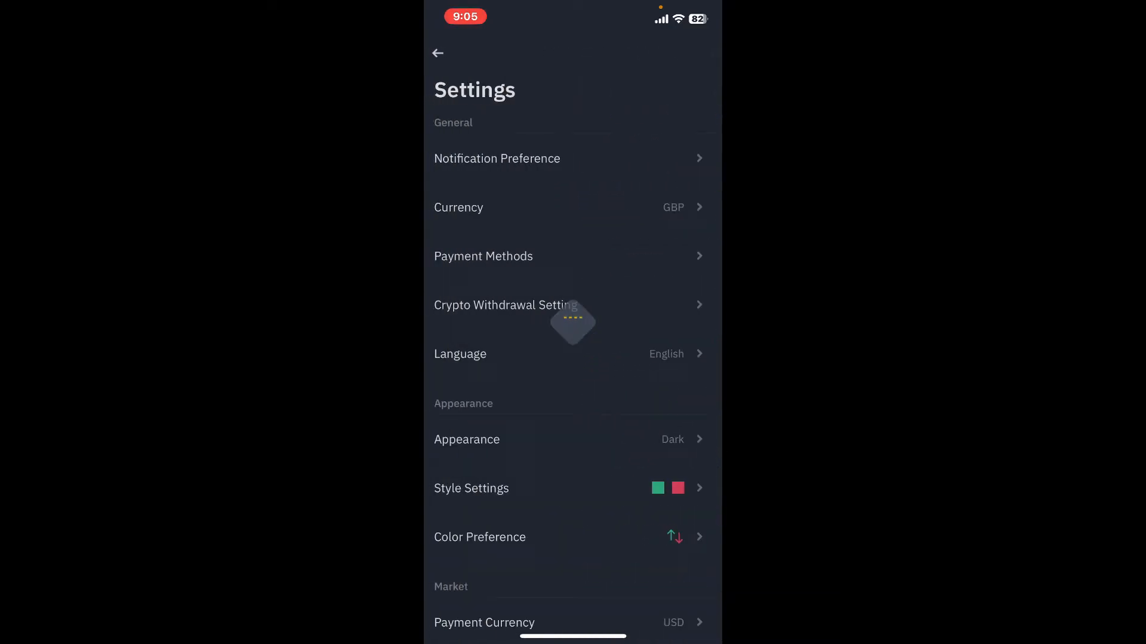
Scroll Settings to verify Currency now shows GBP.
scroll("down", 3)
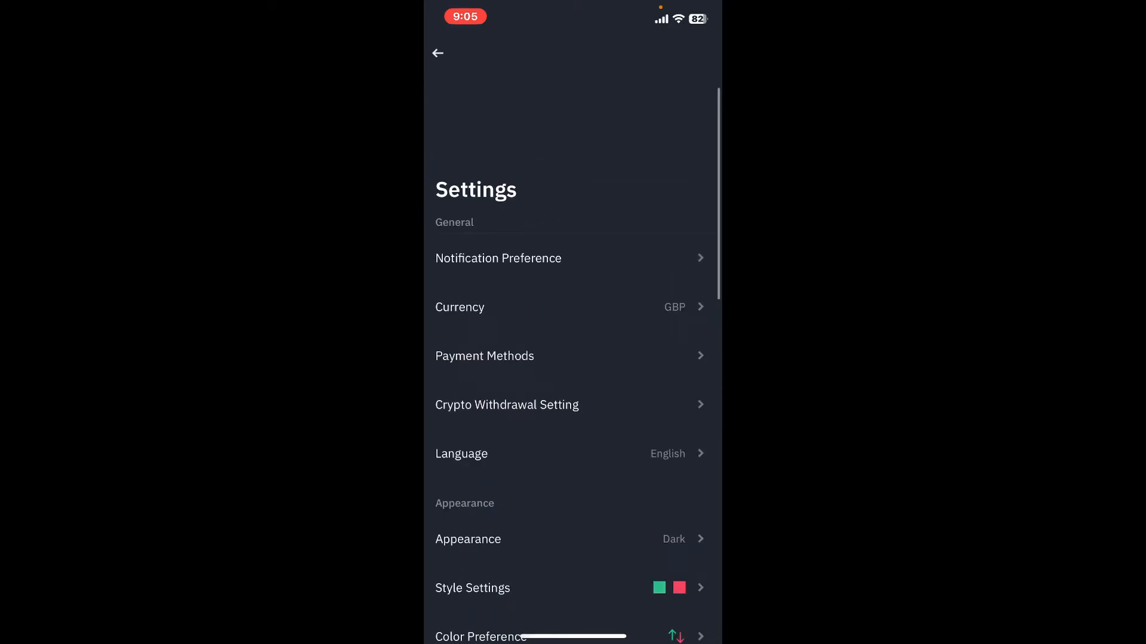
scroll("down", 3)
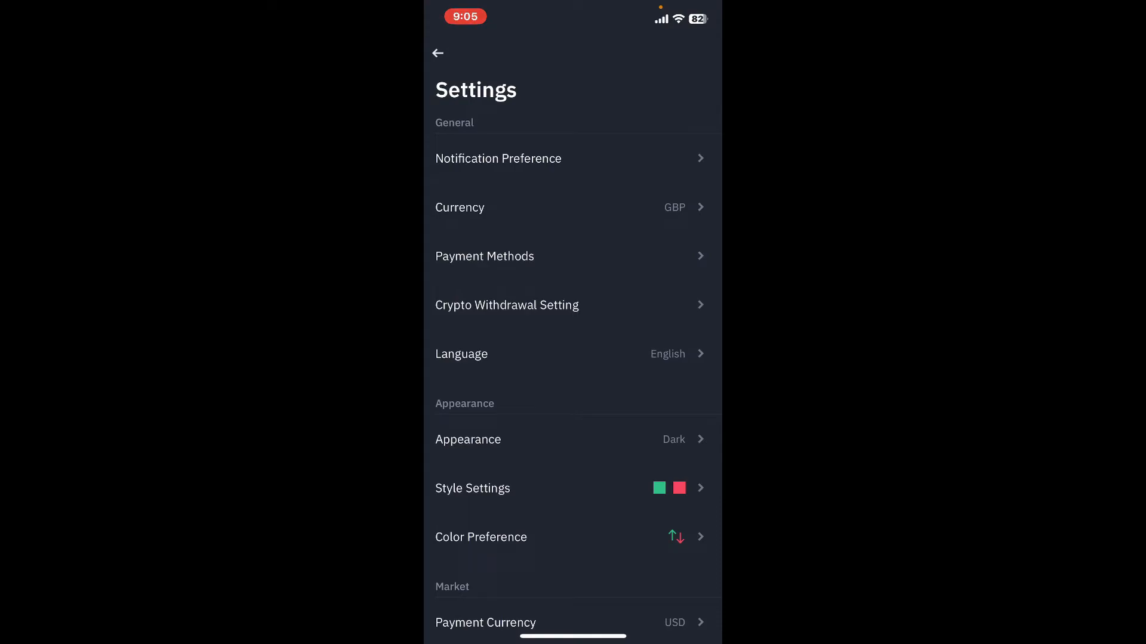
Exit Binance to the phone's home screen.
left_click(437, 52)
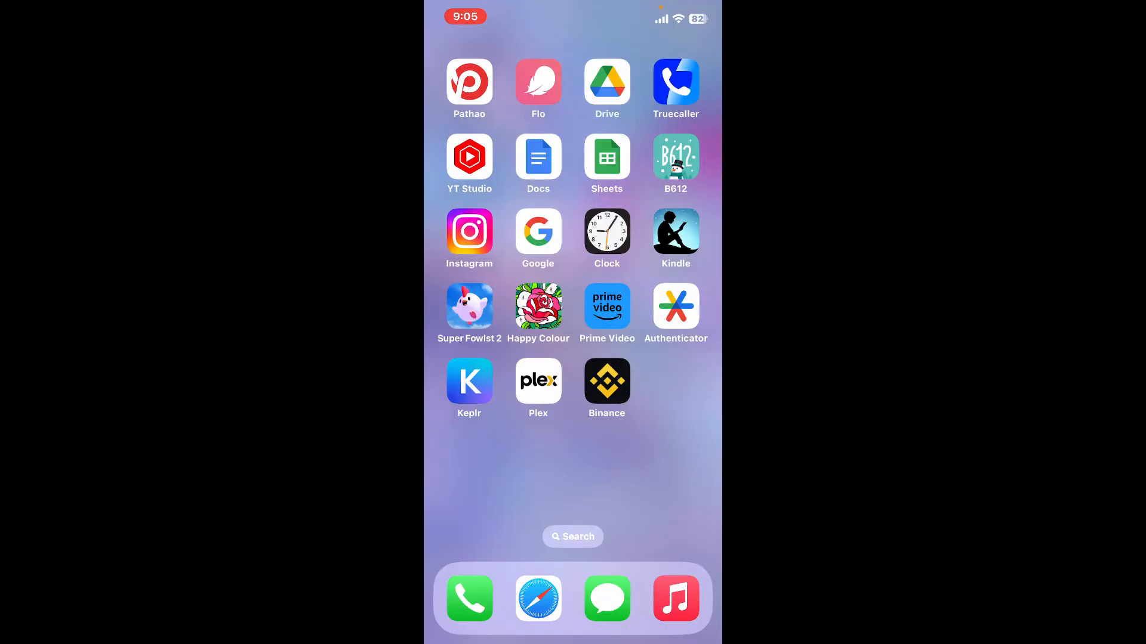
left_click(573, 519)
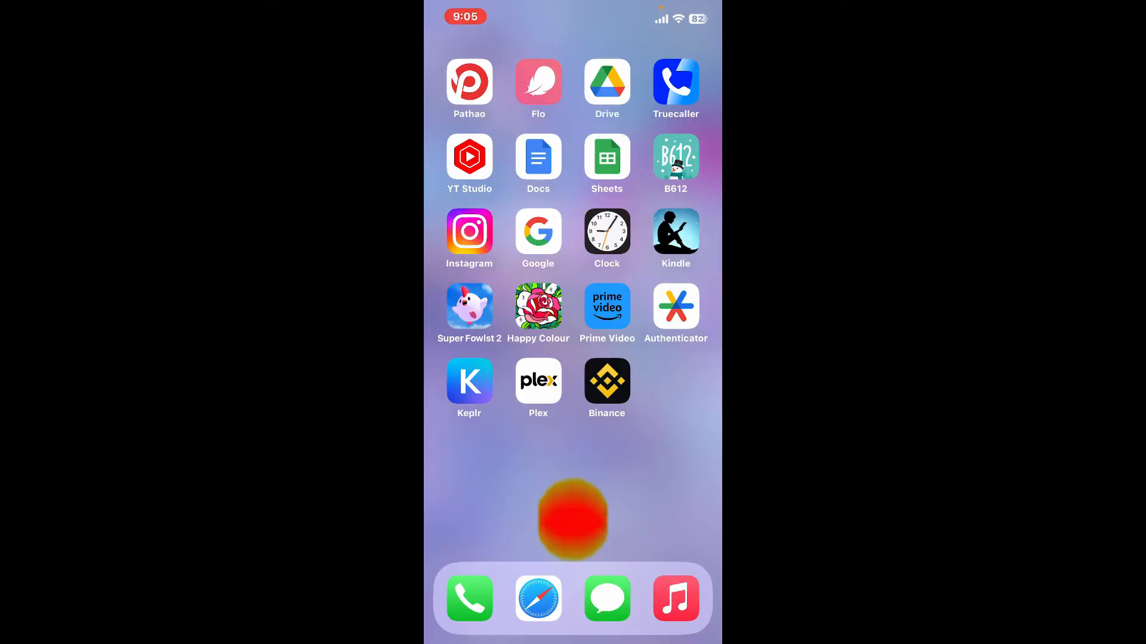